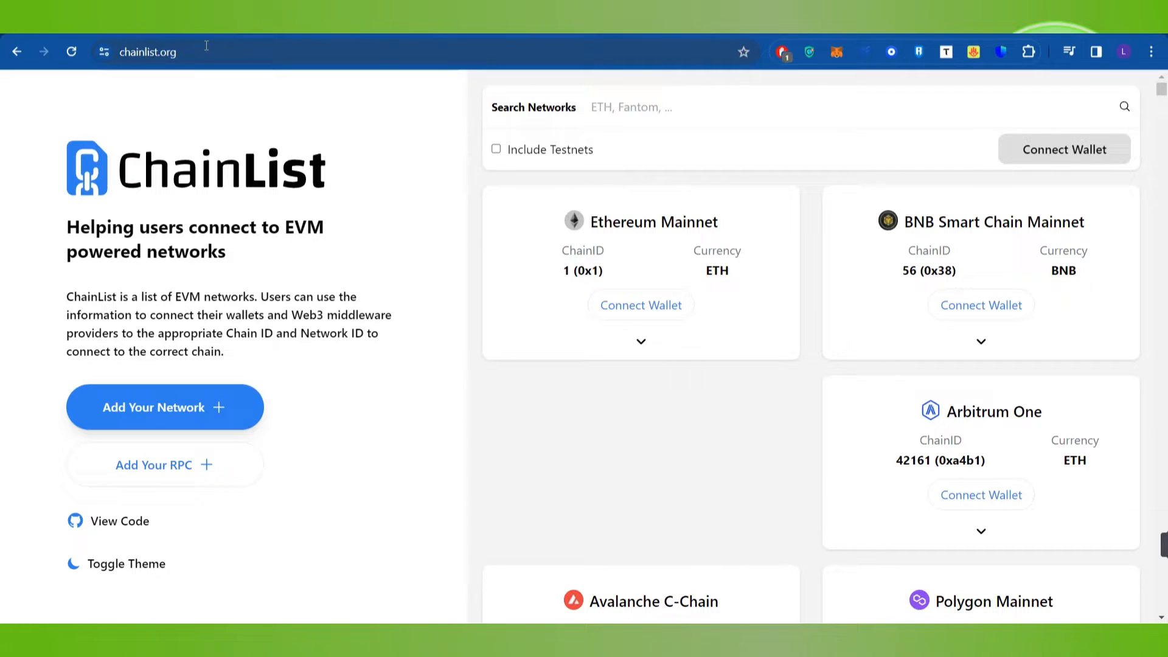
Step: Search ChainList for Blast and try connecting the wallet on the Blast (81457) card
click(223, 51)
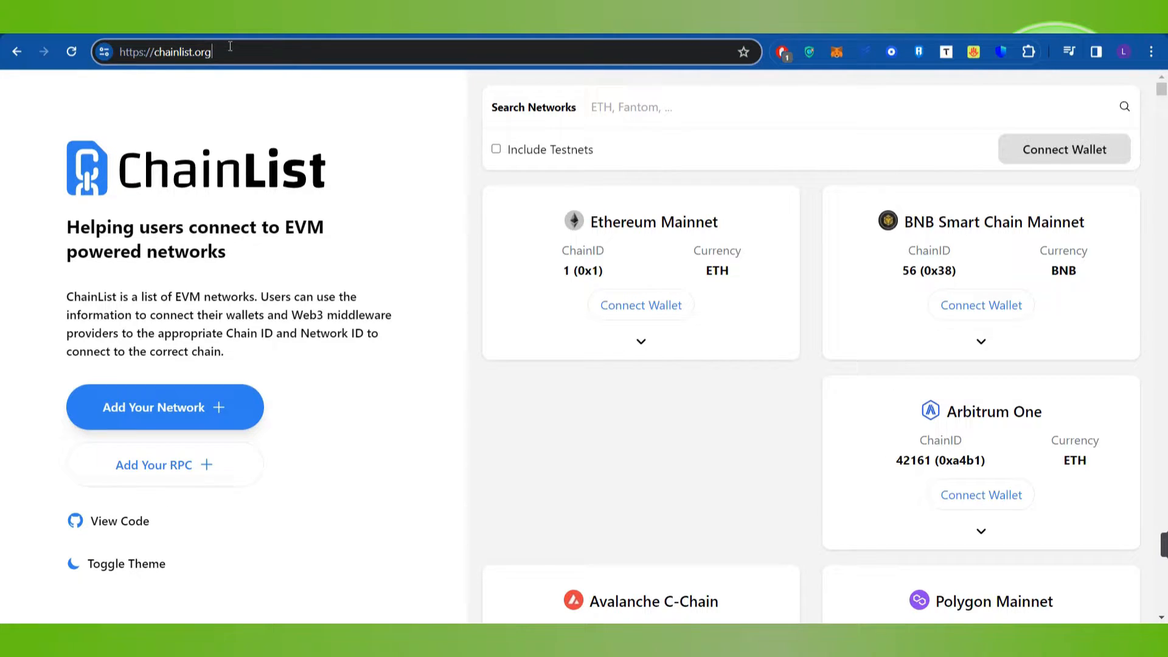
mouse_move(185, 194)
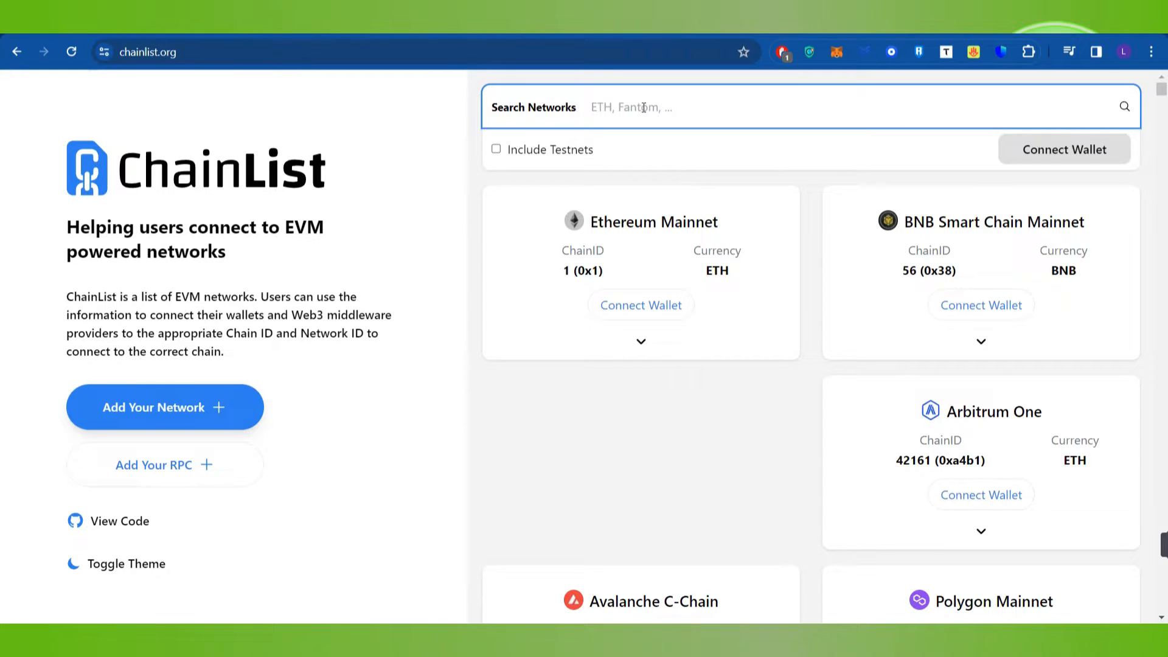
text(bas)
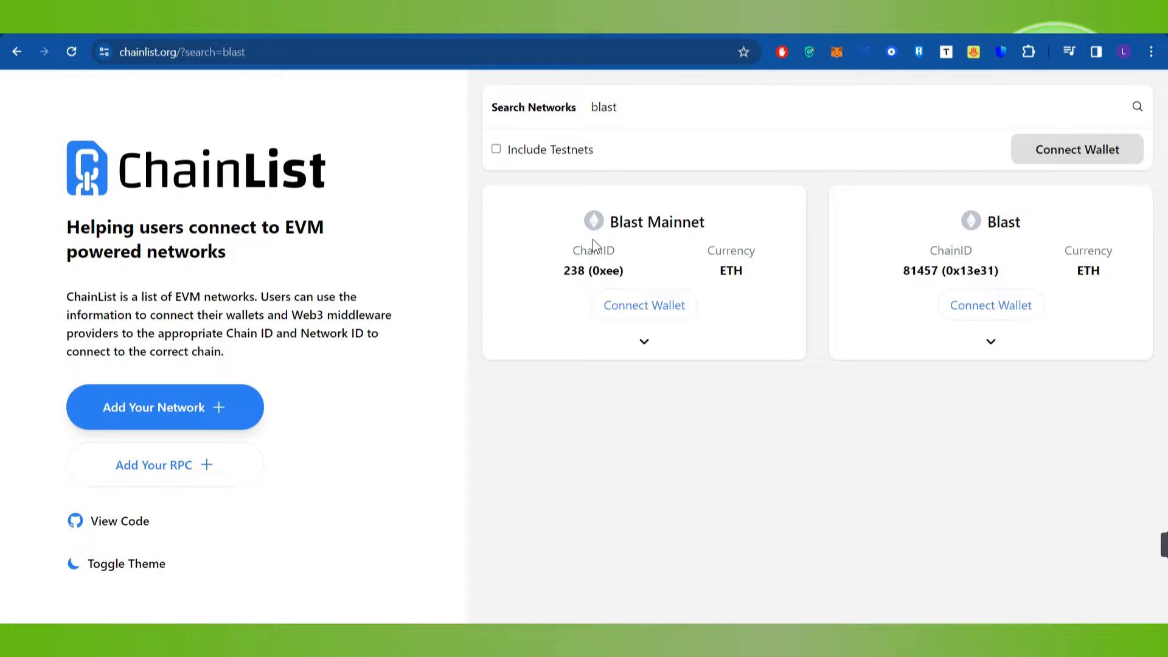
mouse_move(1012, 241)
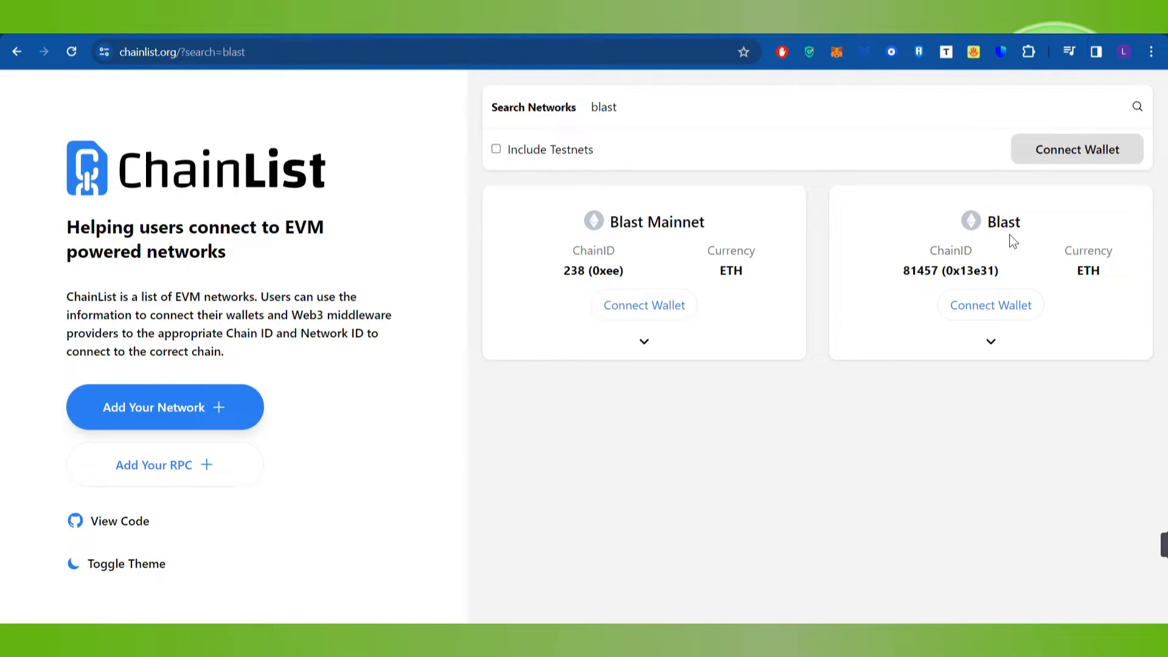
mouse_move(991, 304)
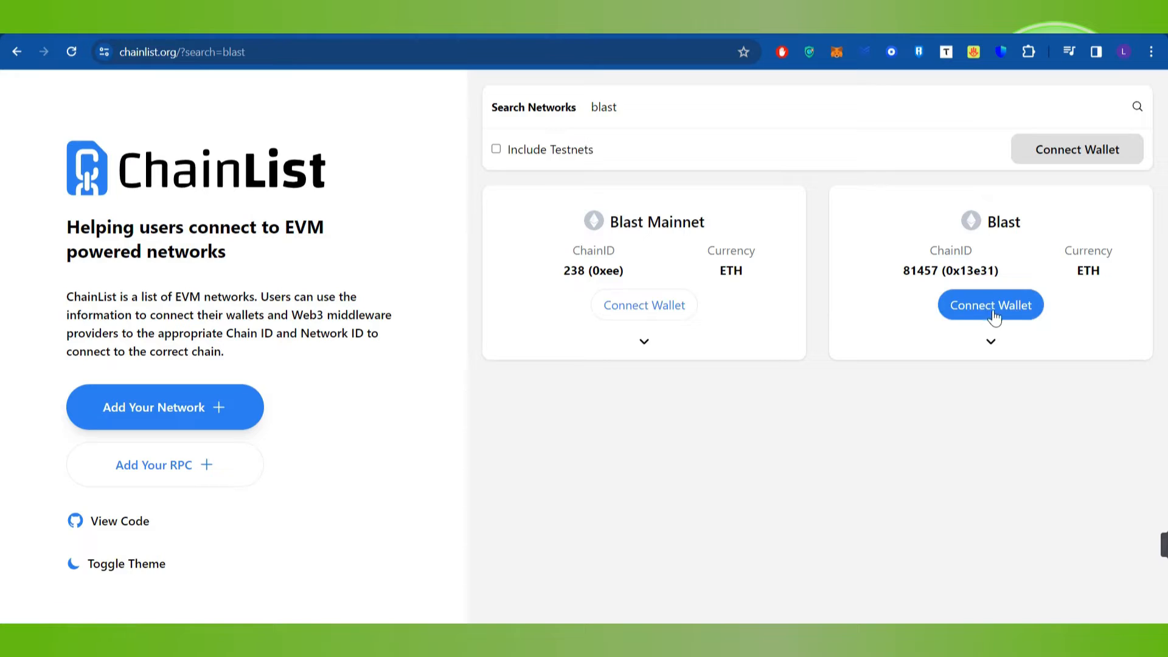
click(990, 305)
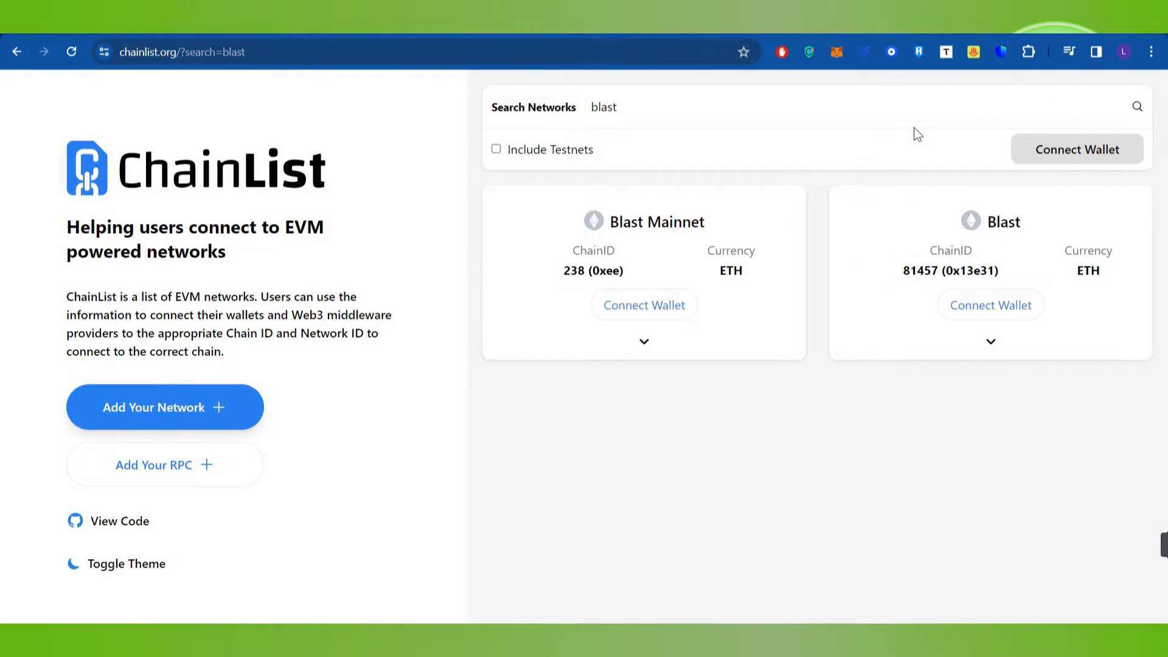
mouse_move(966, 291)
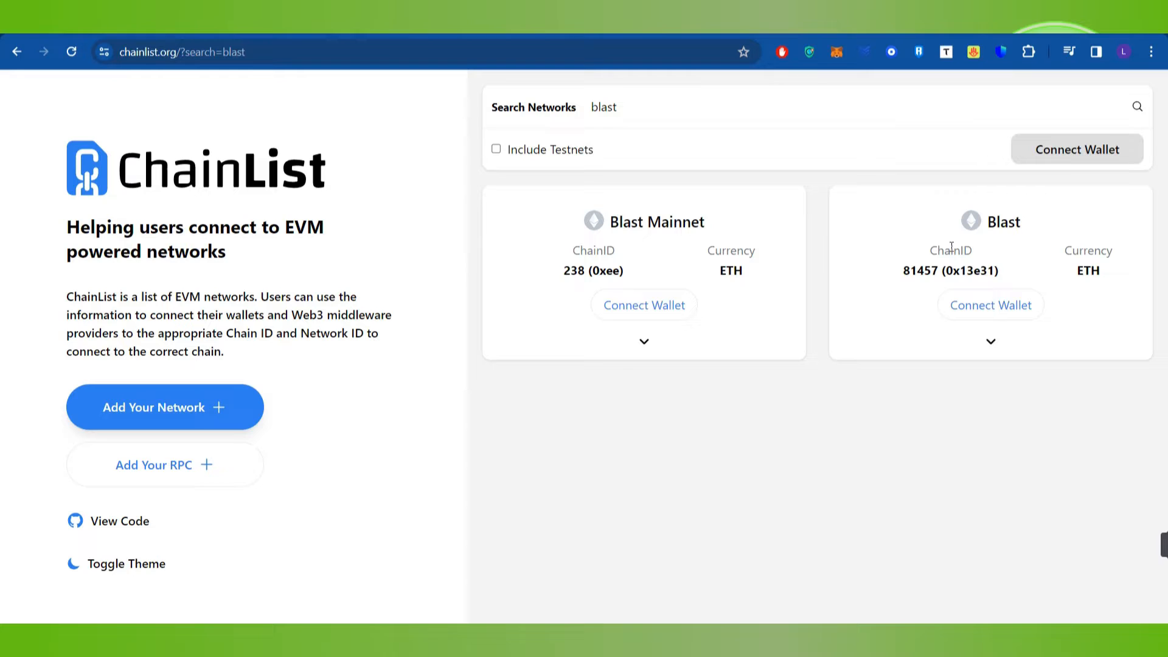
mouse_move(849, 78)
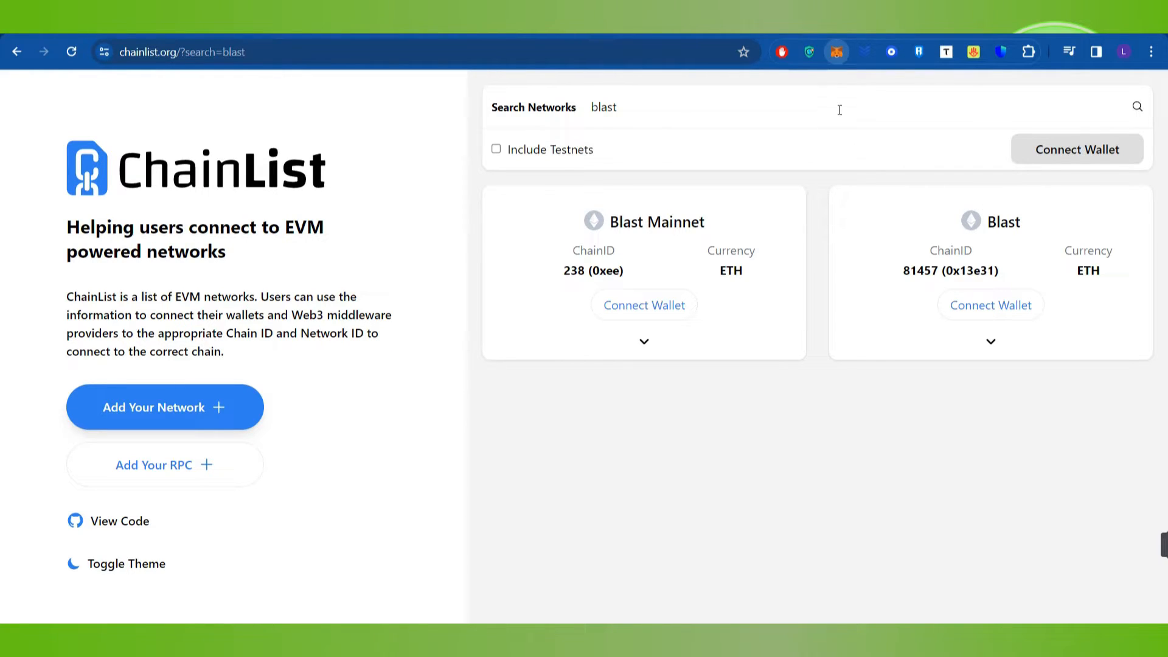
Step: Open the MetaMask wallet and its account options menu
click(836, 51)
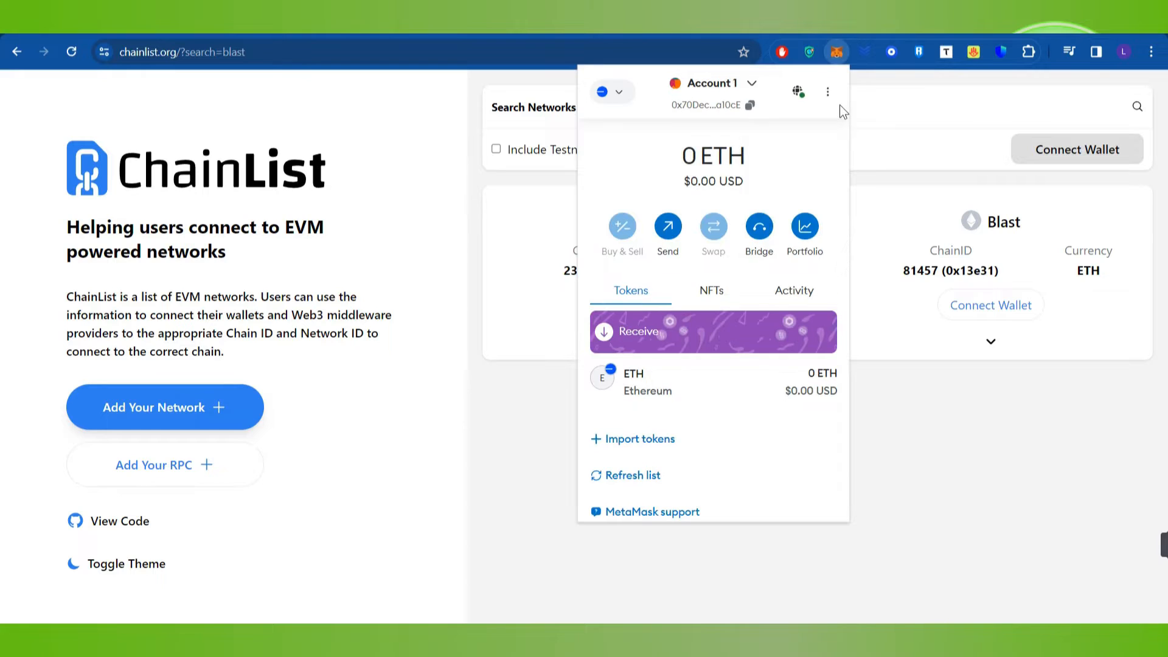
click(828, 92)
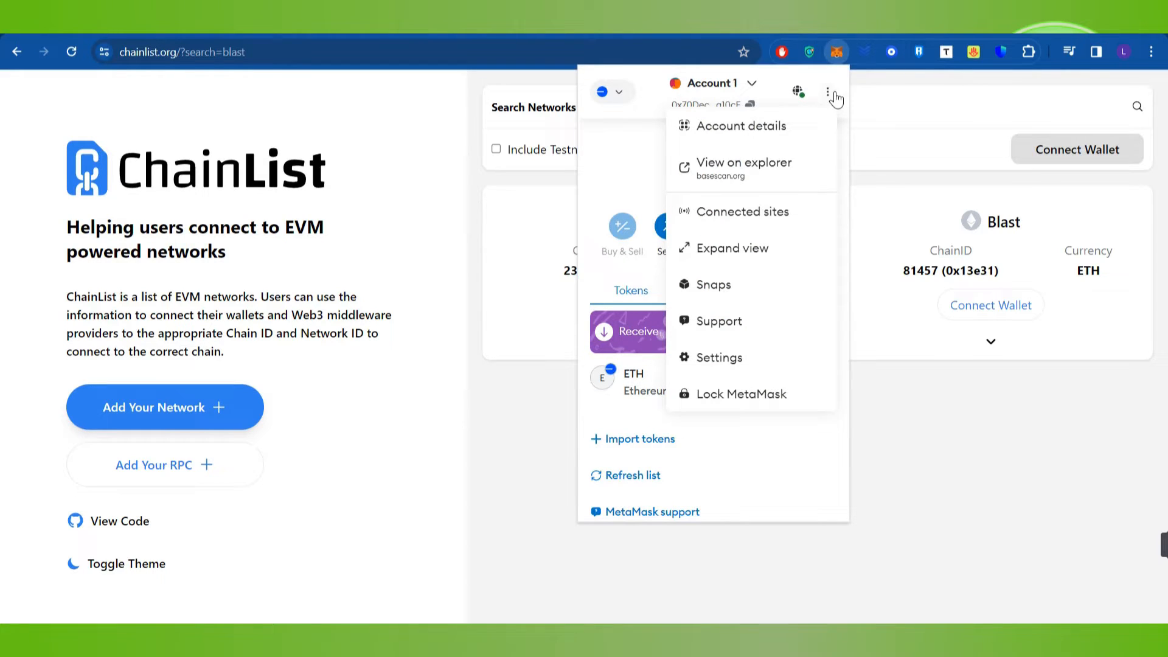
mouse_move(739, 363)
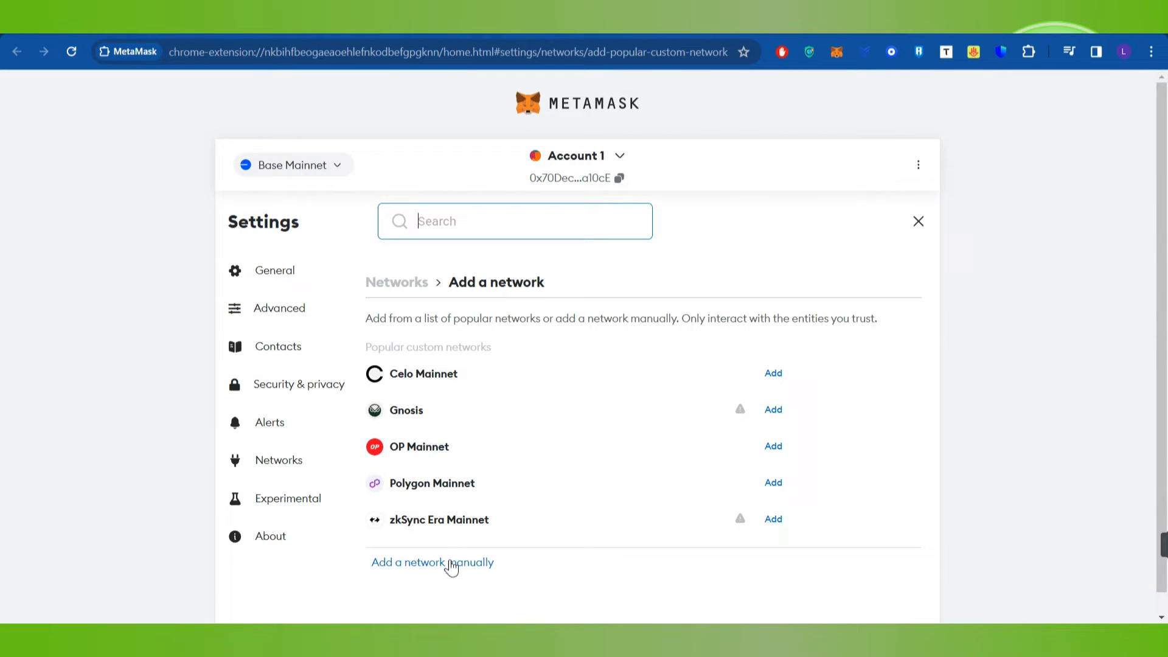
Step: Open the 'Add a network manually' form and focus the Network name field
click(432, 562)
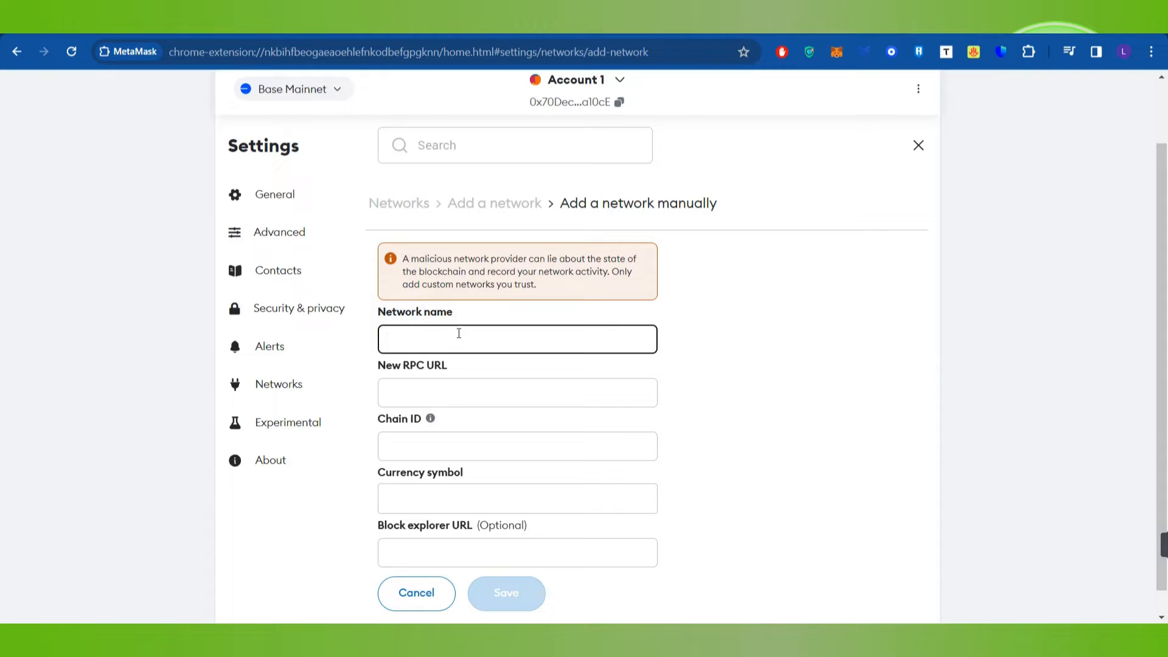
click(518, 339)
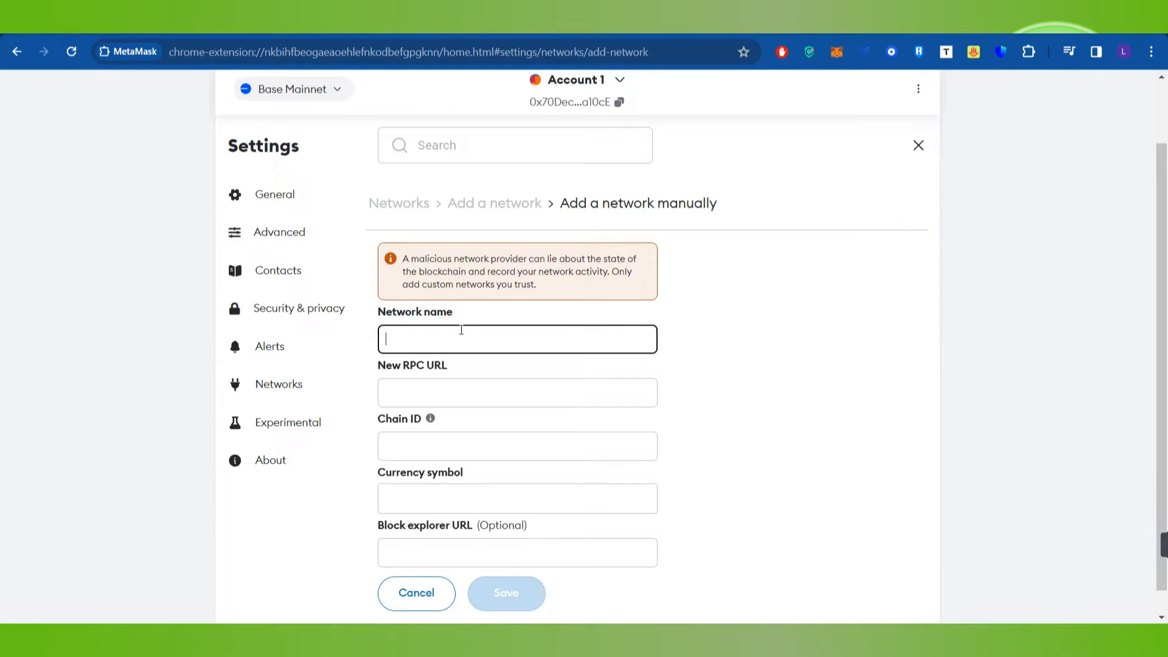
mouse_move(419, 382)
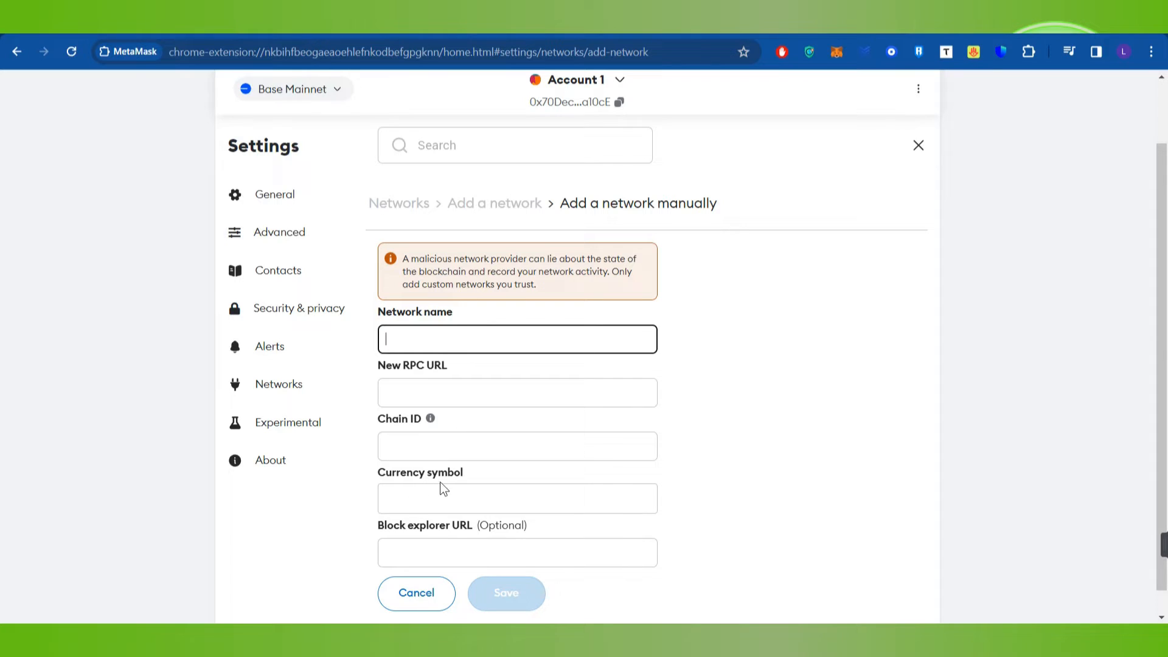
mouse_move(507, 529)
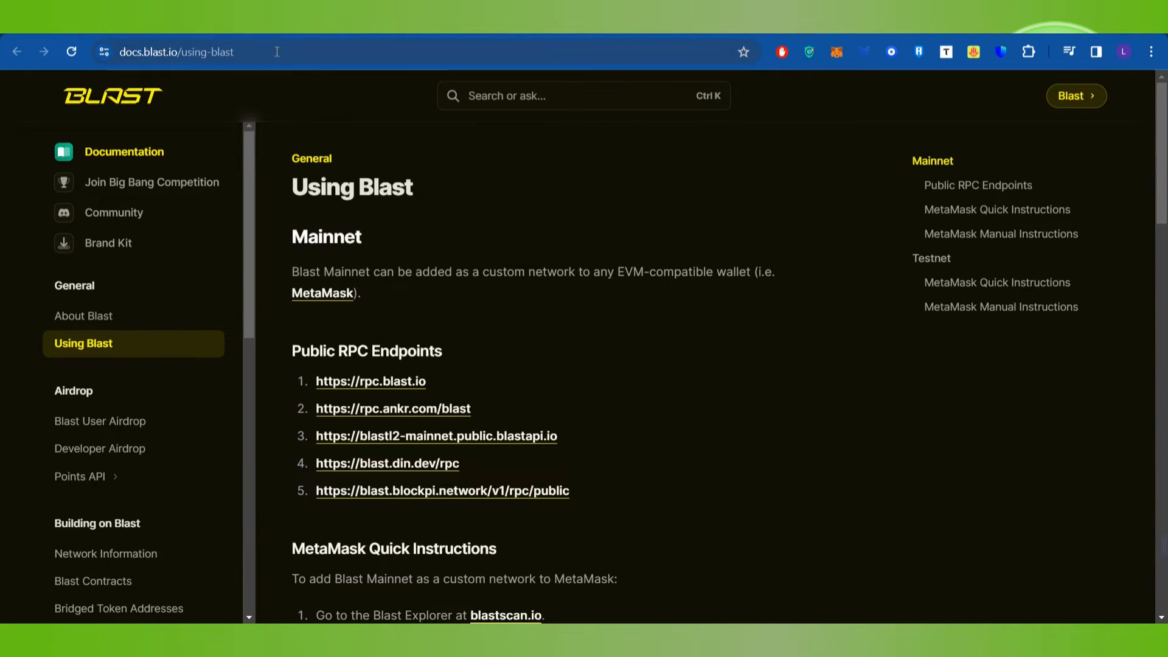
Step: Read the Blast docs' MetaMask manual instructions and enter 'Blast Sepolia' as network name
click(299, 51)
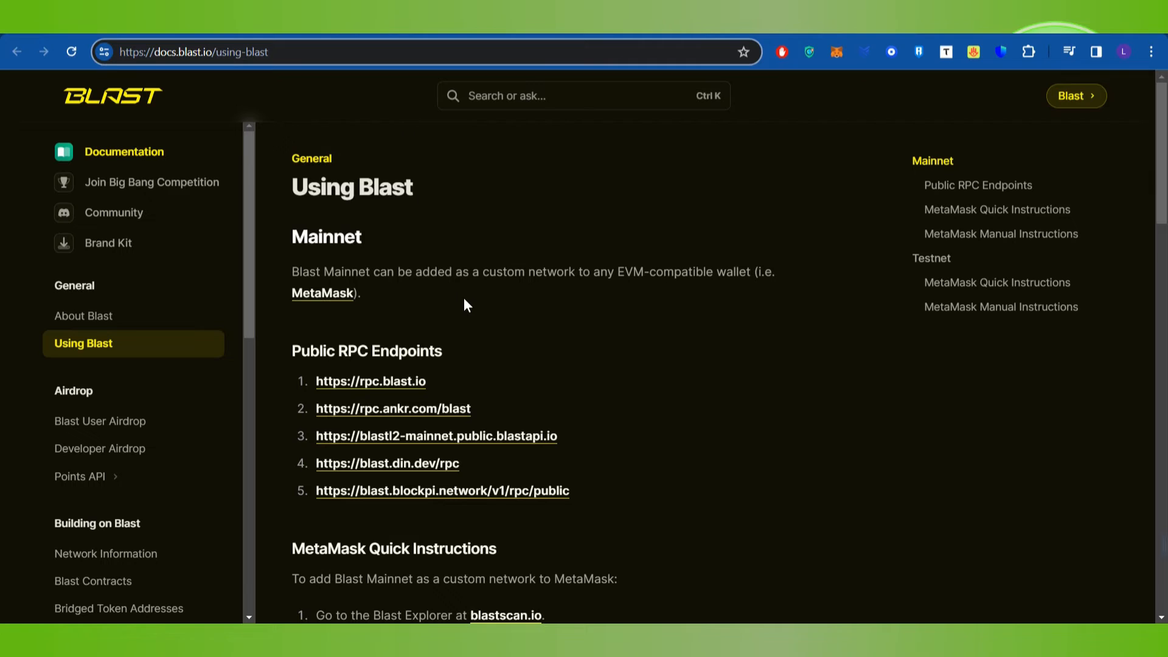
scroll(down, 3)
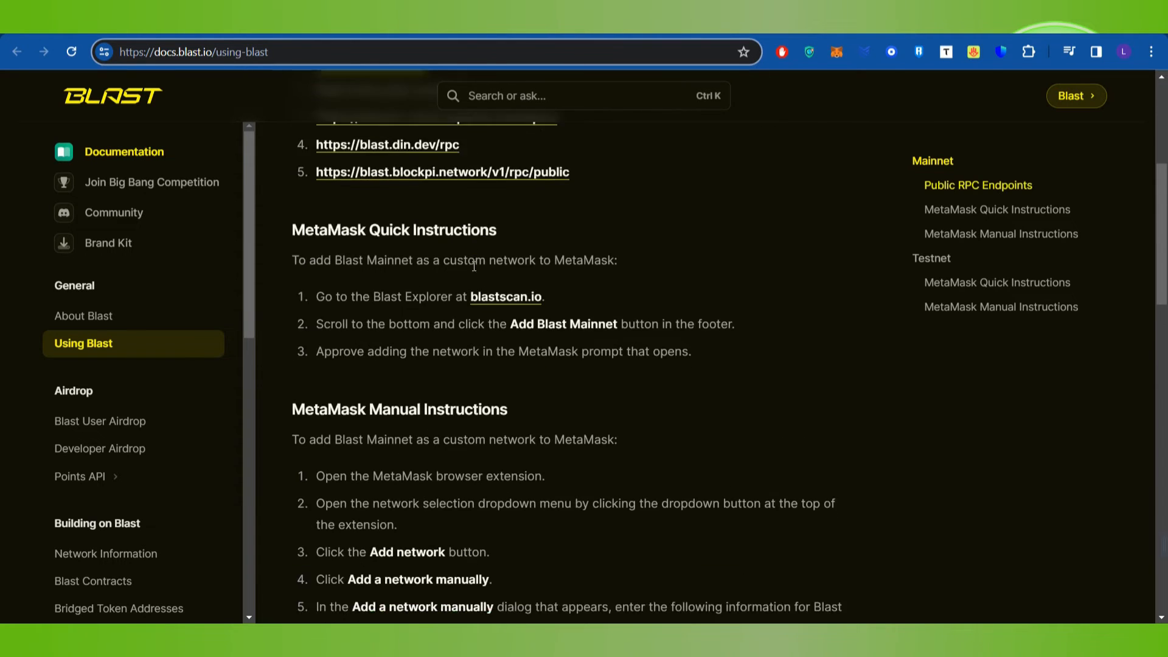
scroll(down, 3)
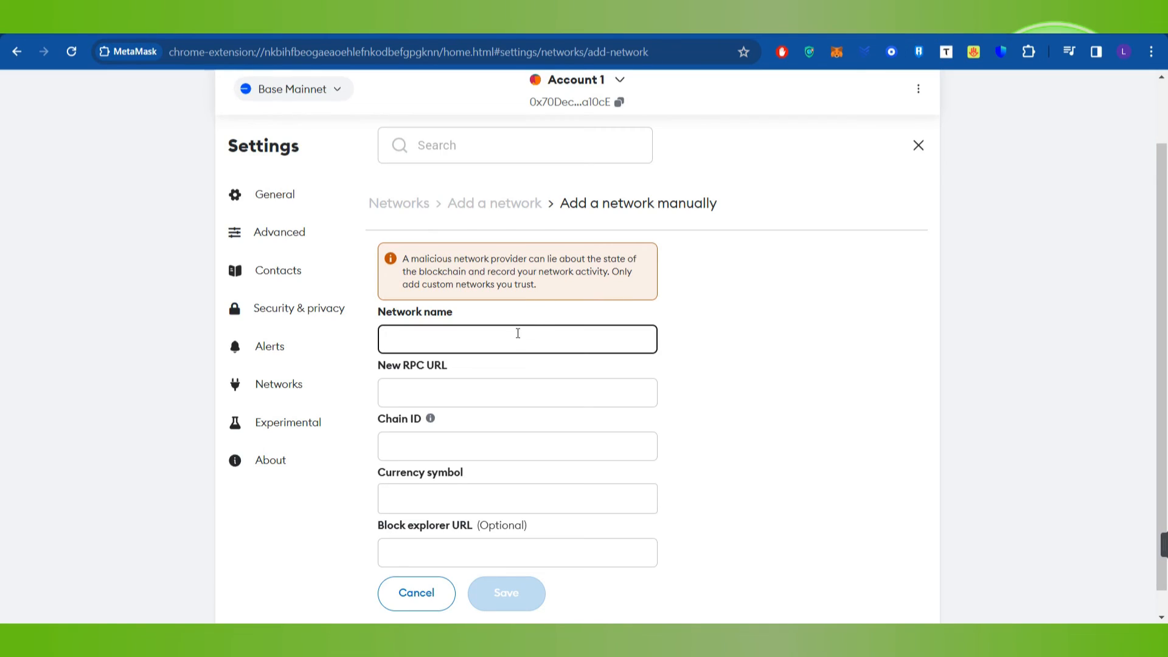
text(Blast Sepolia)
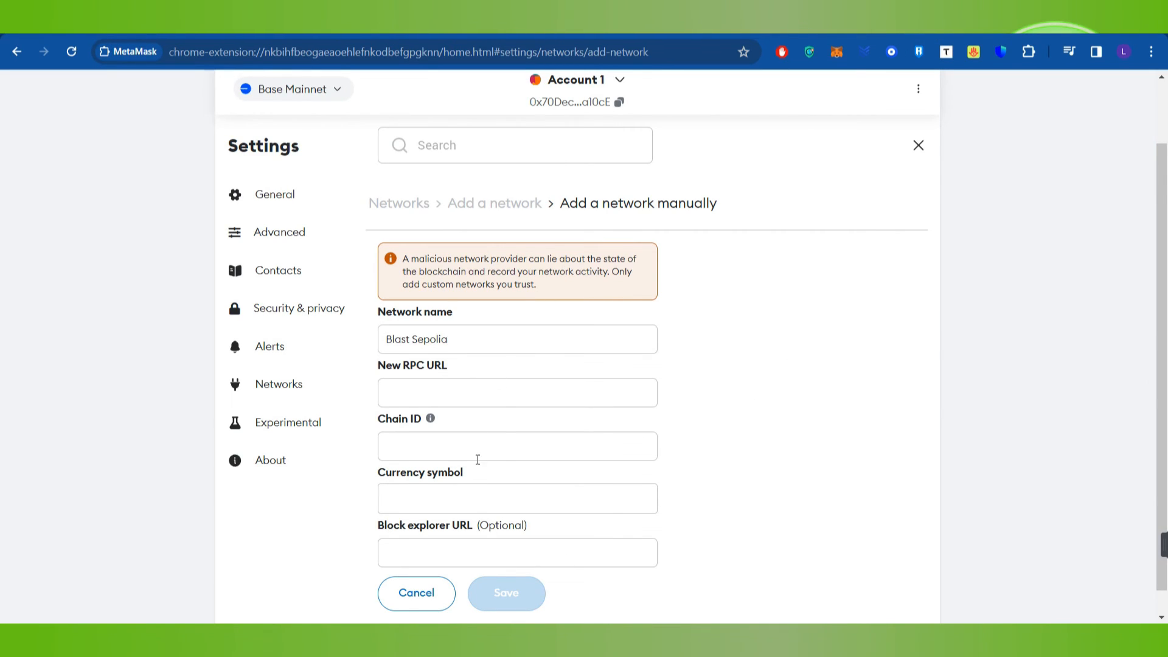